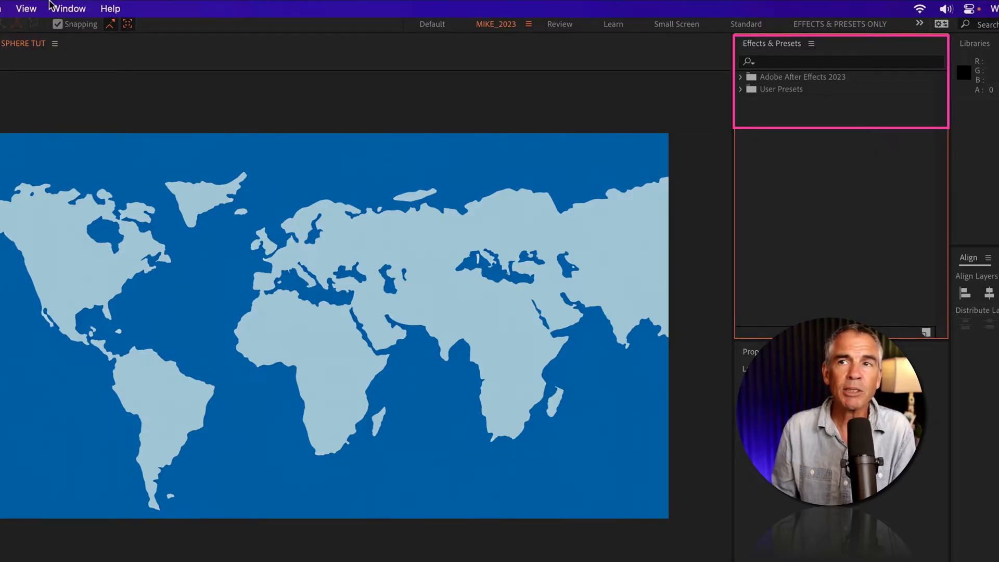
- Search the Effects & Presets panel for 'sphere' to find CC Sphere
click(68, 8)
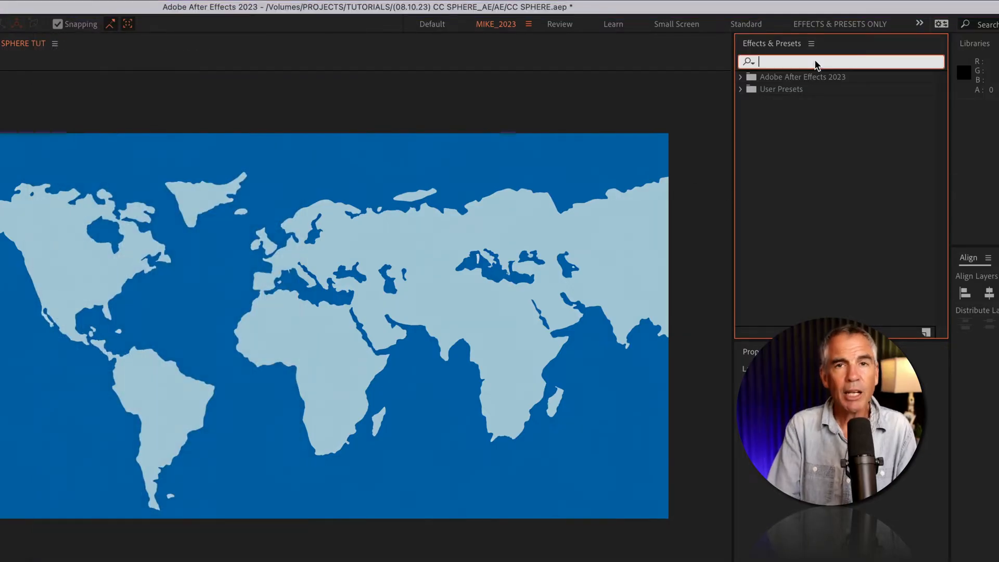
text(s)
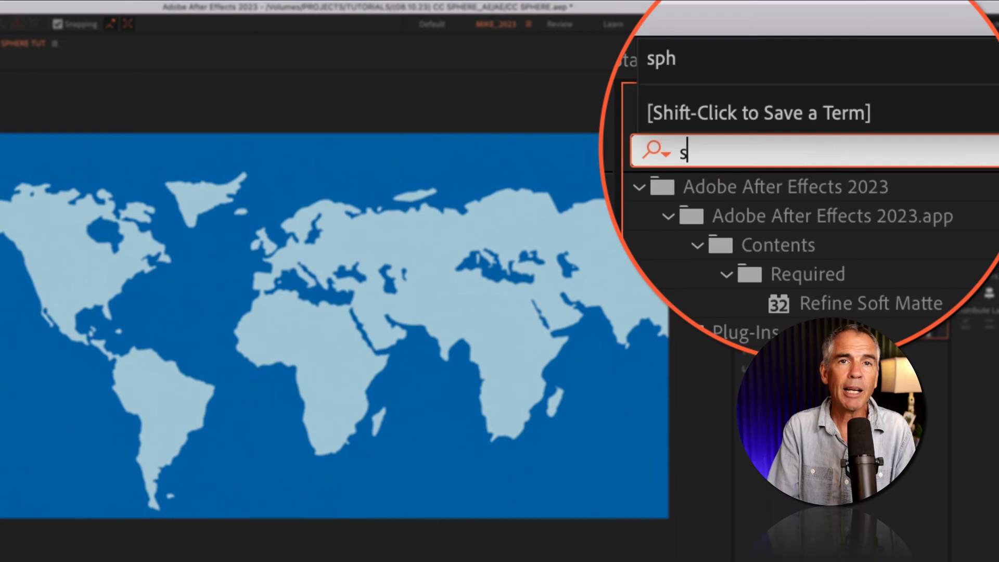
text(phere)
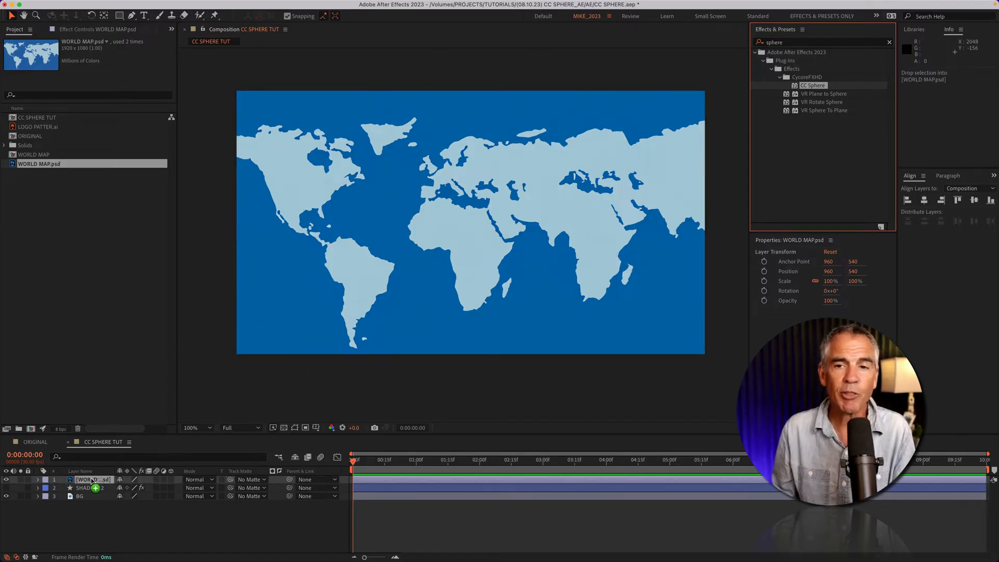
- Apply CC Sphere to the WORLD MAP layer and adjust its Y rotation
double_click(812, 86)
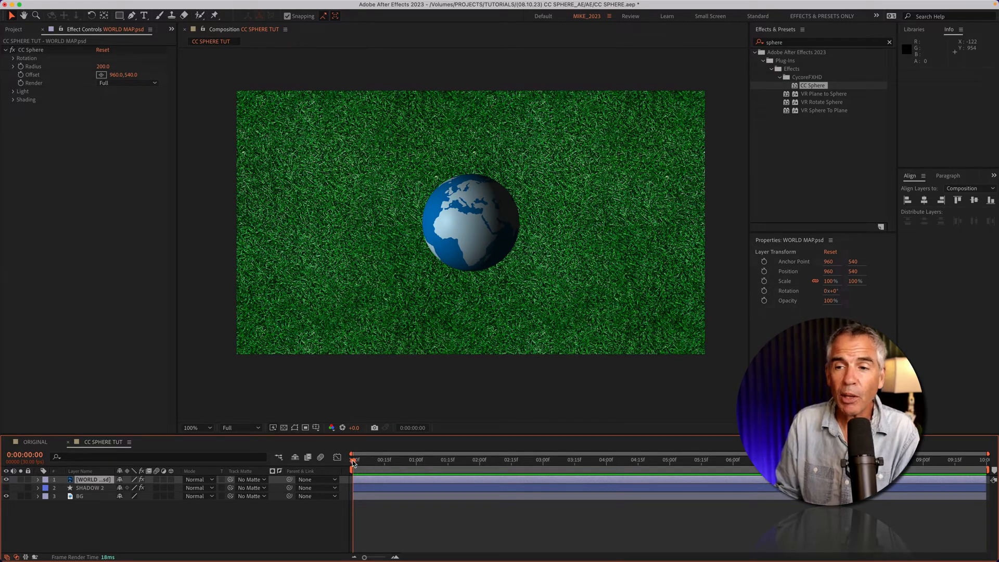
click(722, 459)
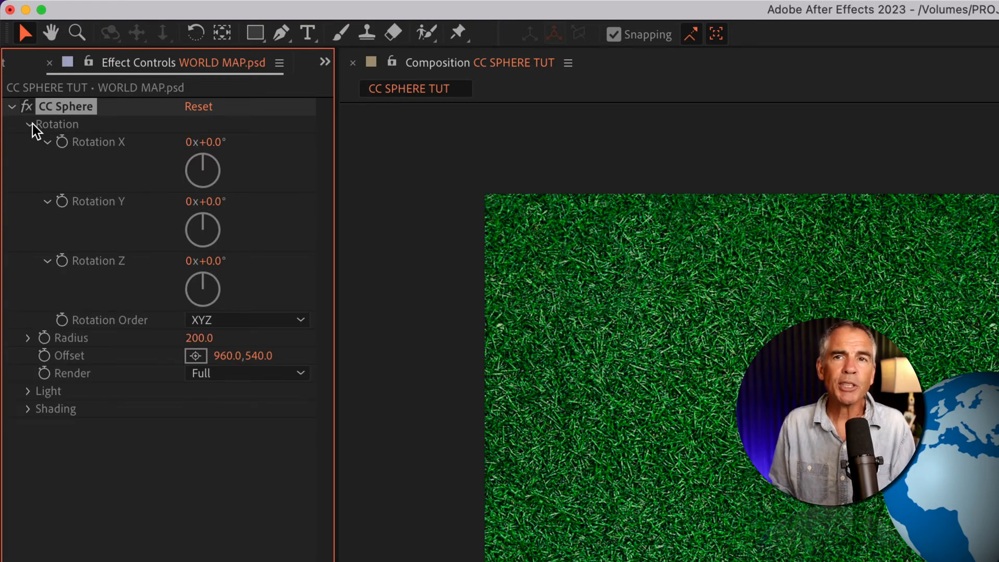
mouse_move(104, 177)
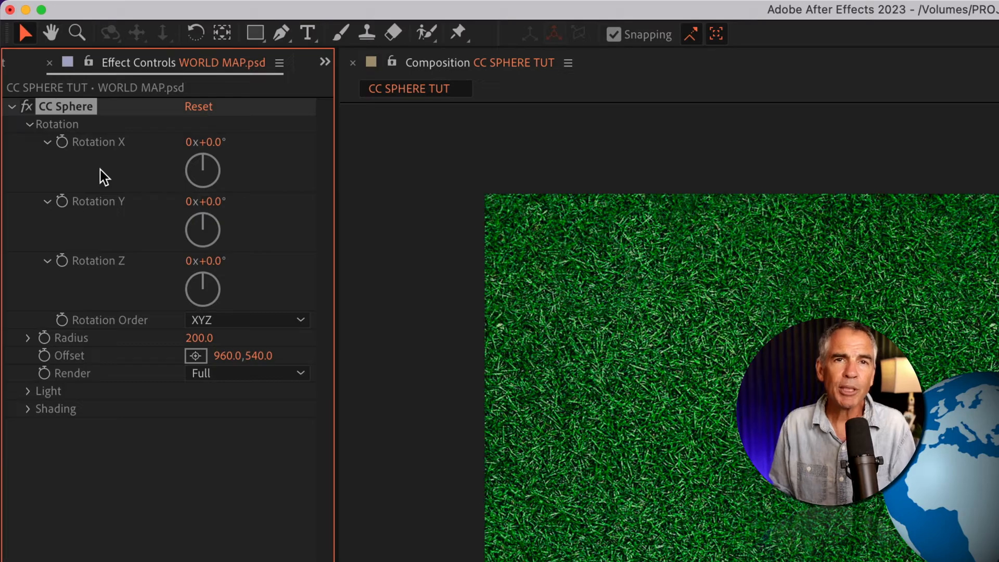
mouse_move(125, 265)
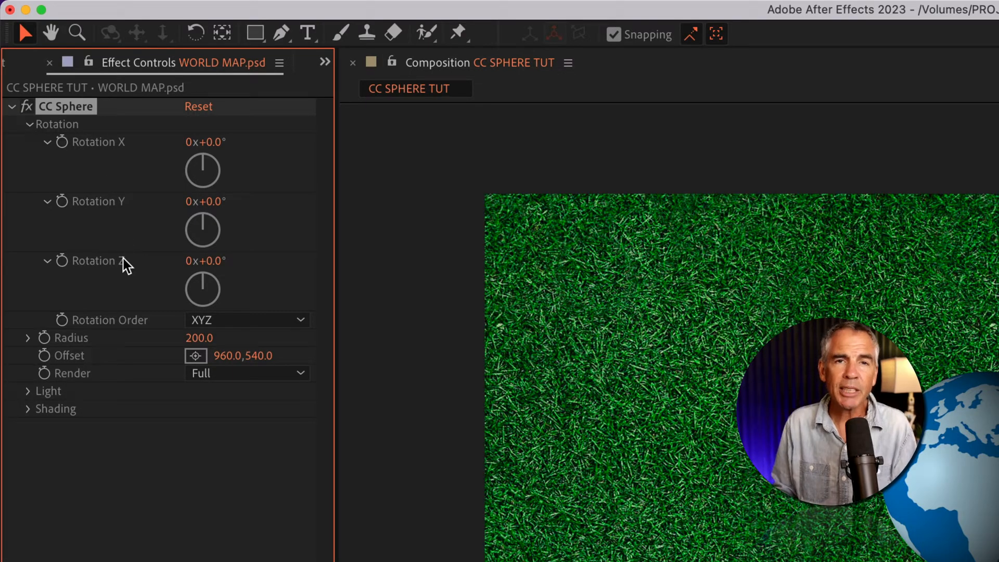
mouse_move(148, 240)
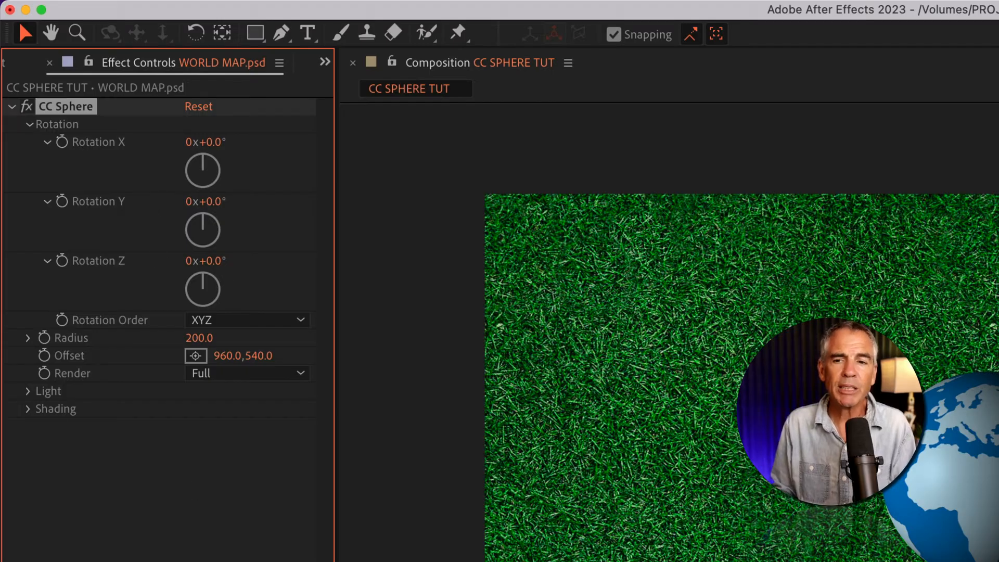
click(65, 107)
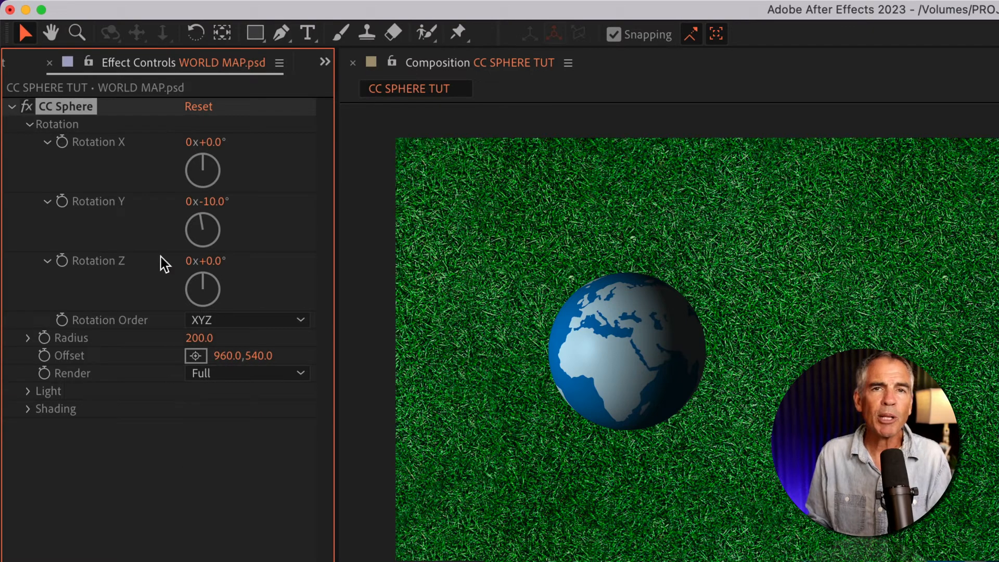
- Keep the rotation order at XYZ and adjust the globe's radius
click(247, 319)
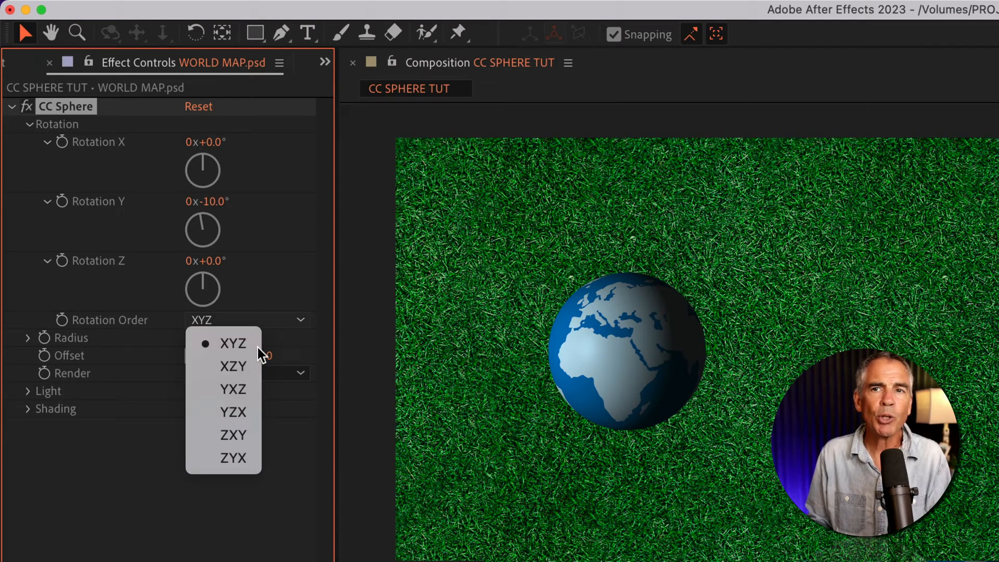
click(233, 343)
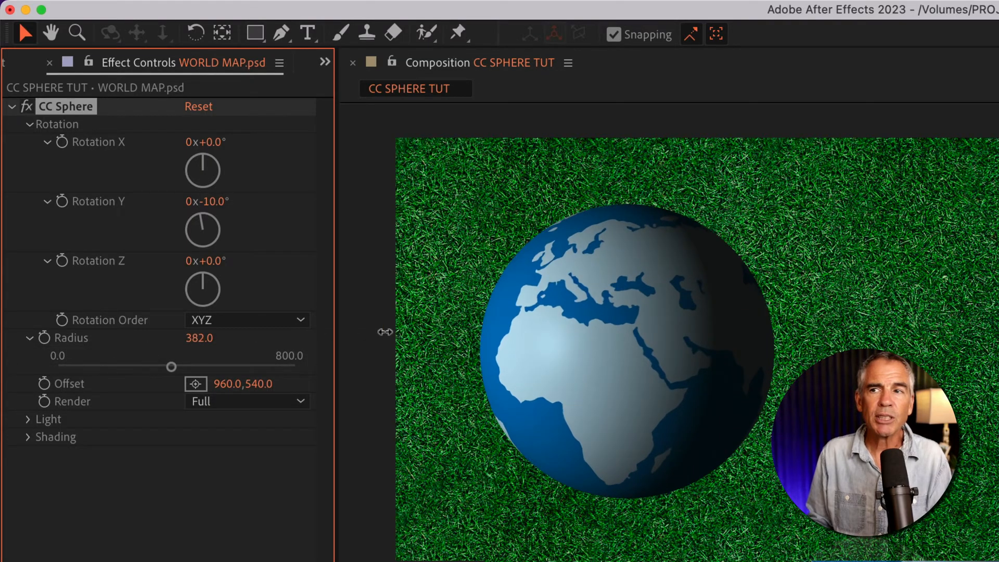
drag(171, 366, 127, 366)
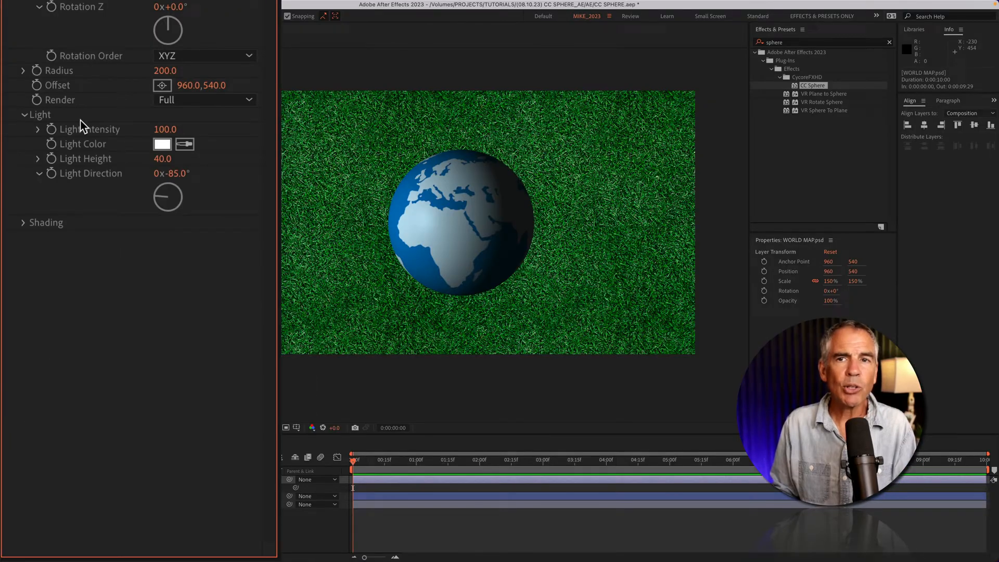
- Expand CC Sphere's shading settings and adjust a shading value
click(24, 221)
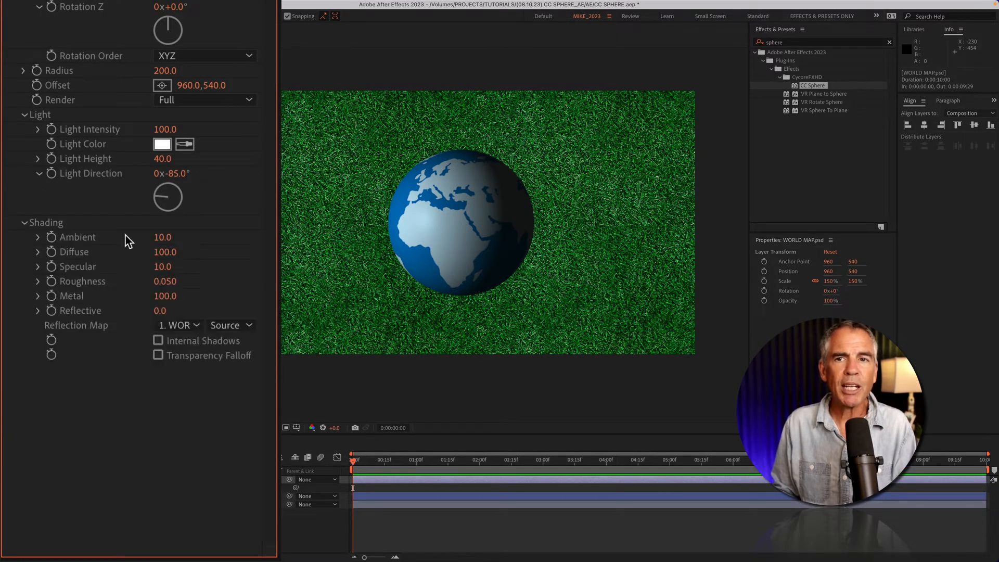
drag(161, 237, 185, 237)
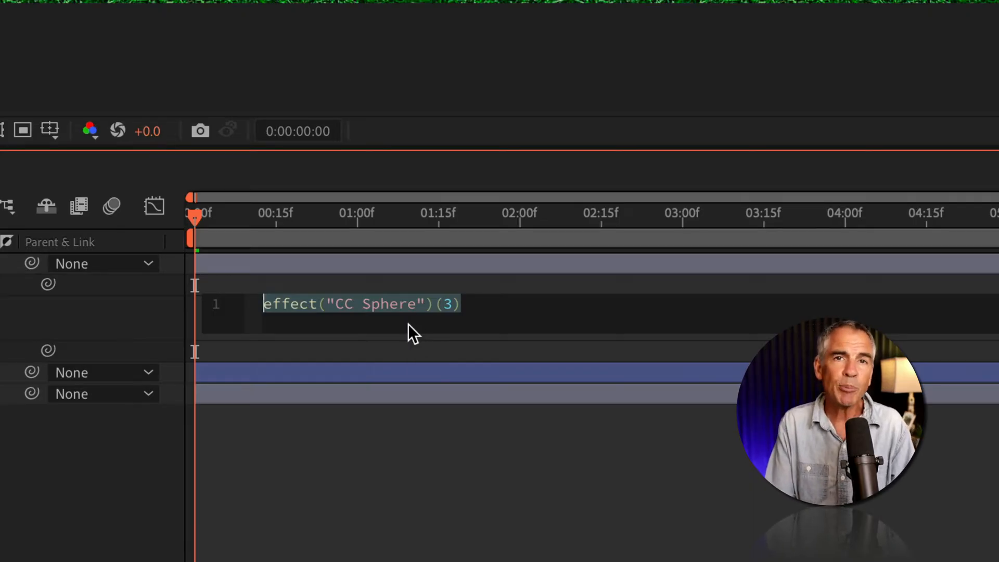
- Enter a time*-25 expression on Rotation Y so the globe spins
text(time*-25)
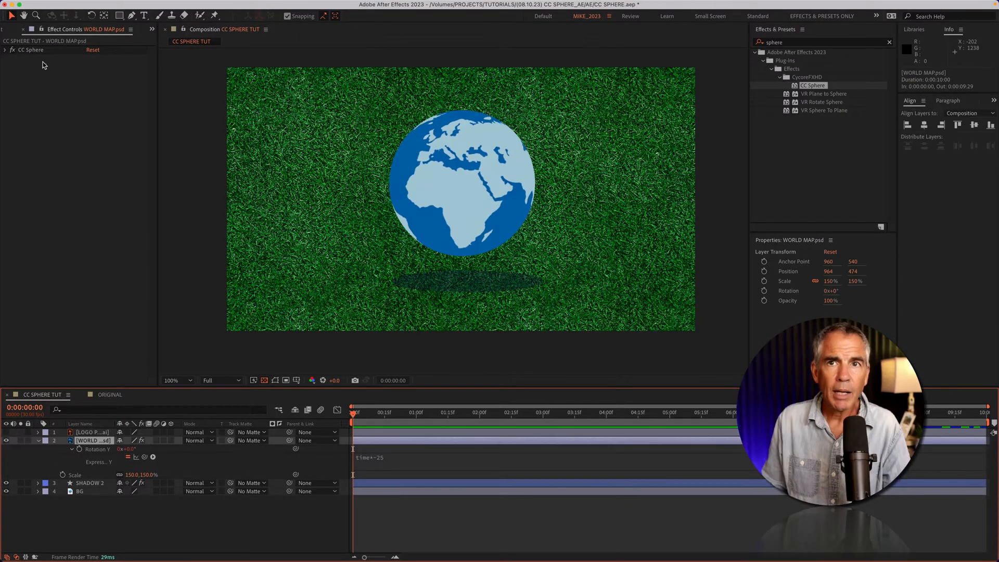
click(31, 50)
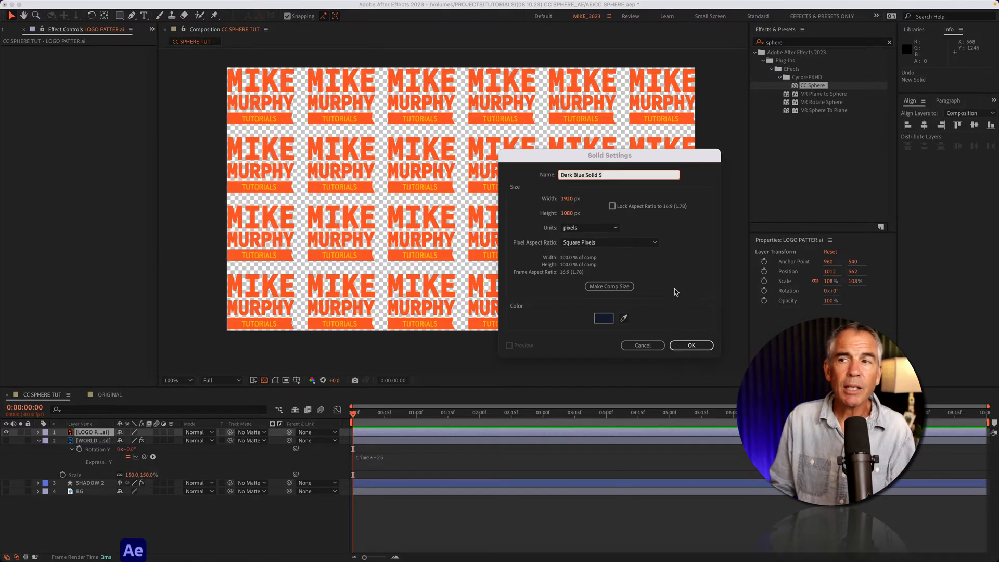
- Create a dark blue 1920×1080 solid layer
click(690, 345)
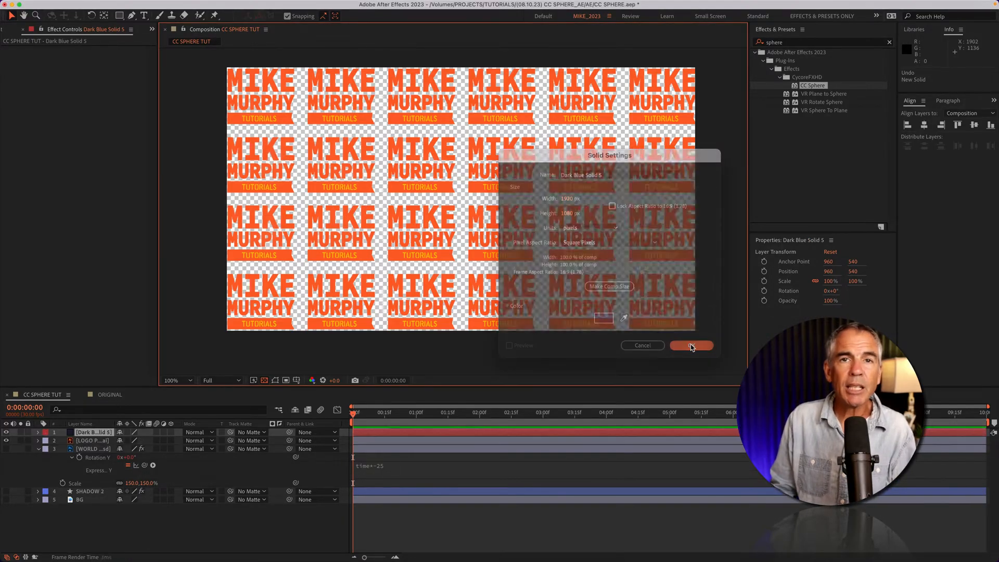
click(690, 345)
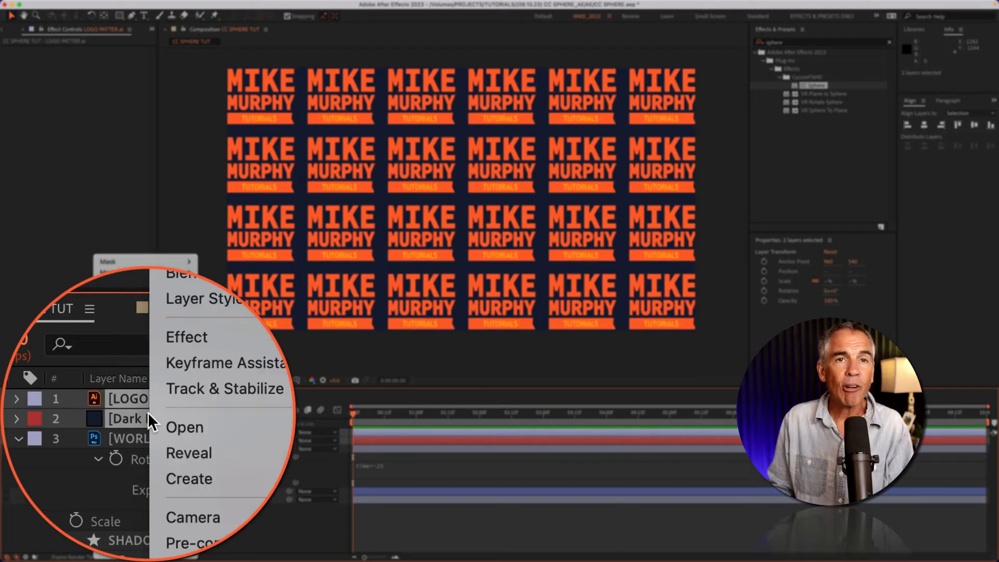
- Pre-compose the logo pattern and blue solid into Pre-comp 1
click(191, 542)
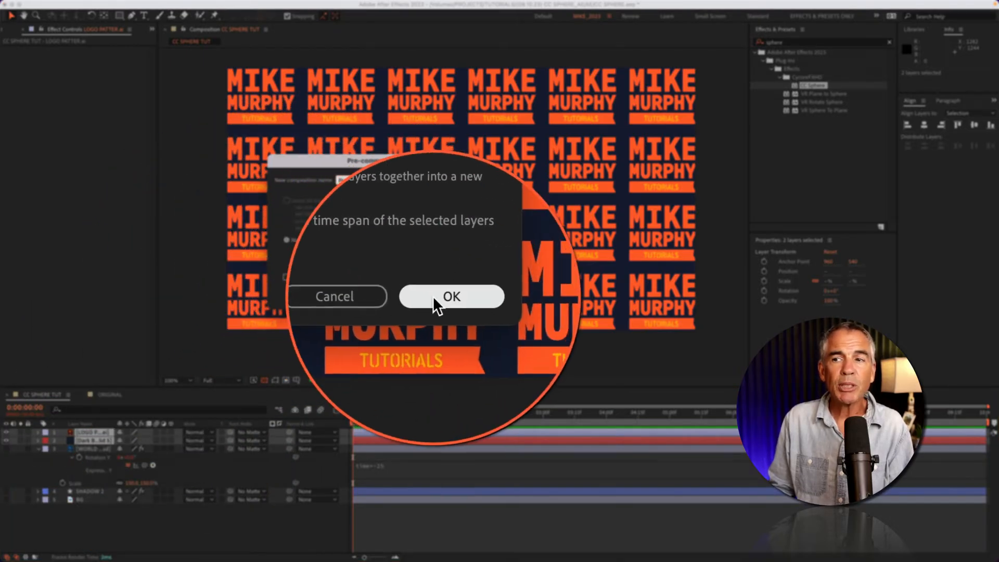
click(451, 296)
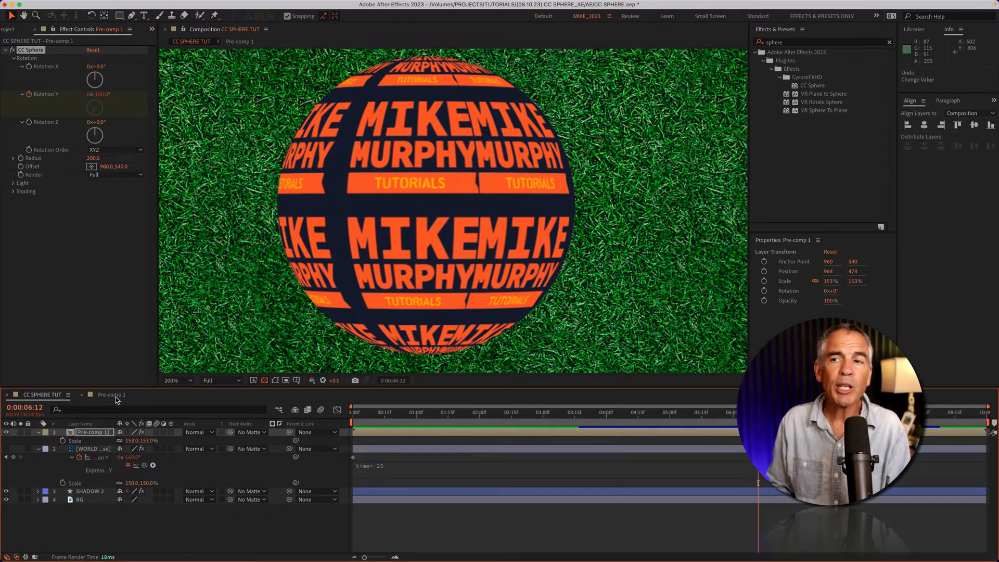
- Open Pre-comp 1 and start editing the logo layer's 108% scale
click(238, 41)
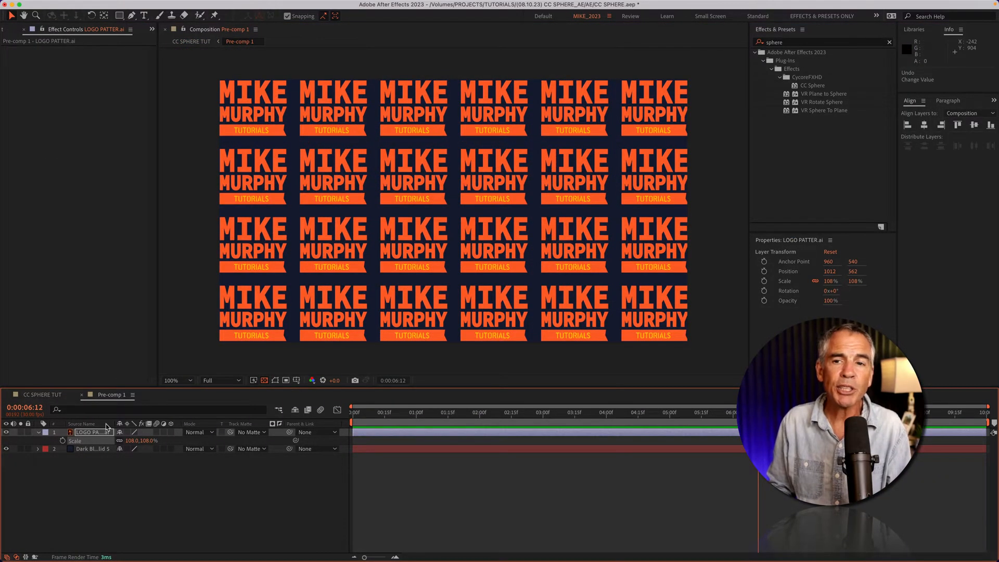
double_click(156, 440)
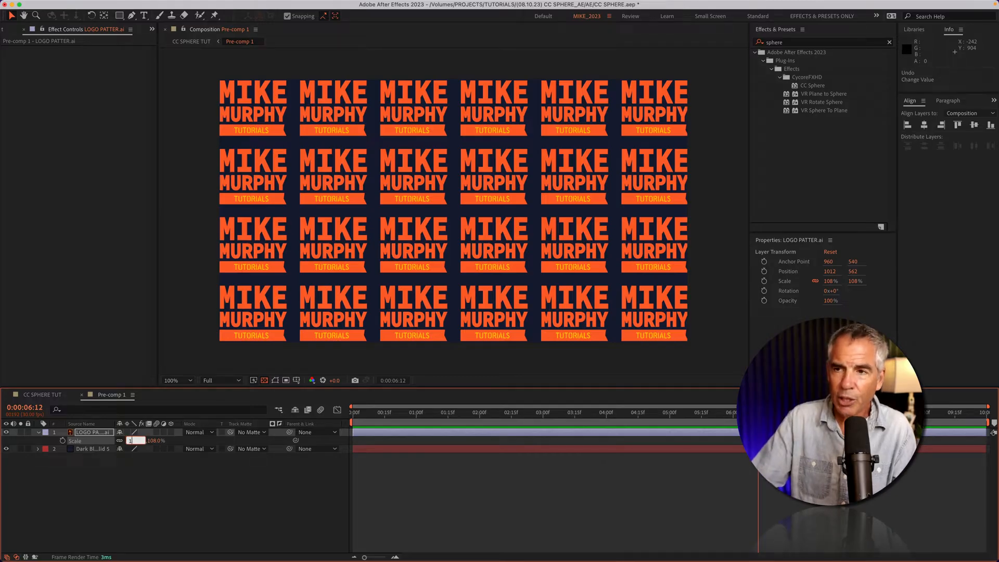